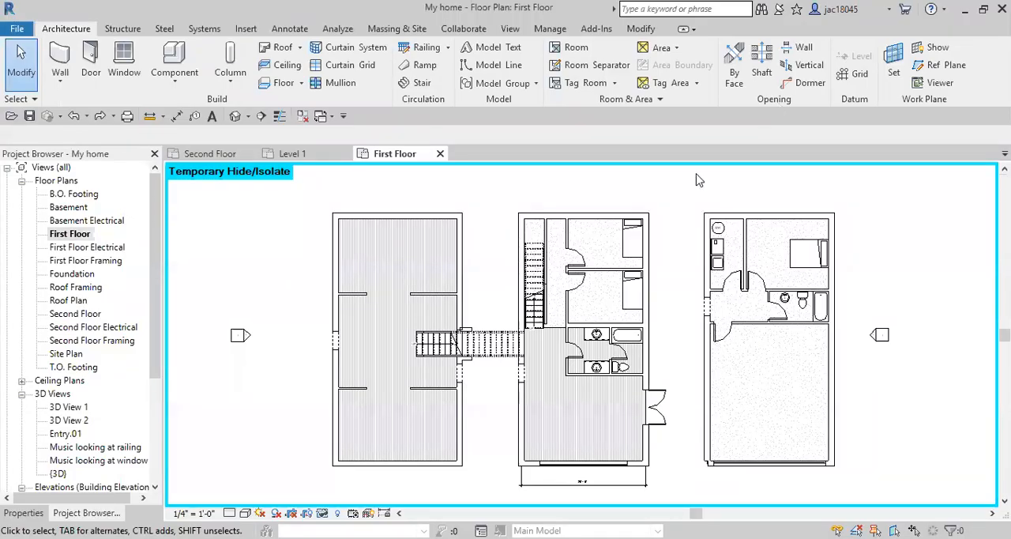
{"action": "mouse_move", "coordinate": [665, 150]}
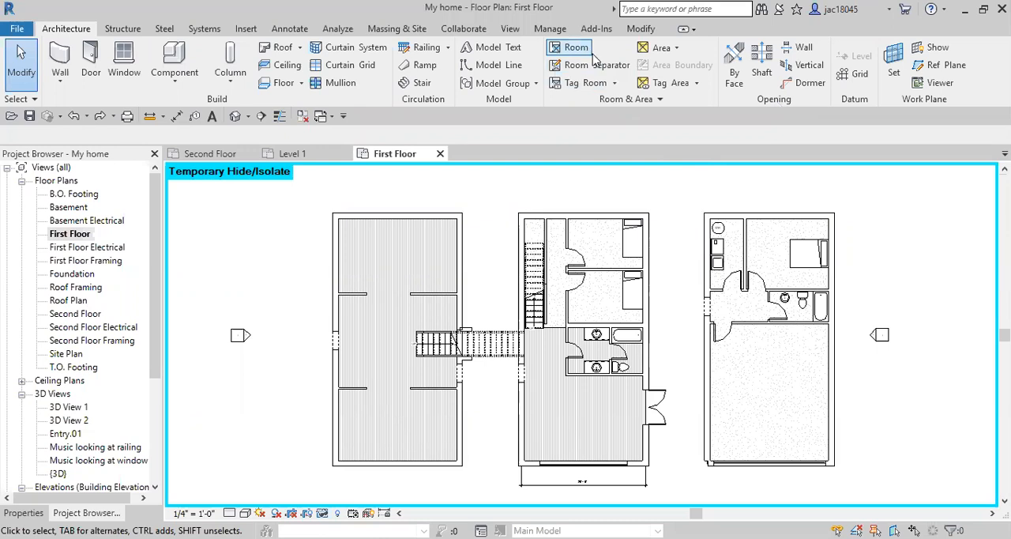
{"action": "mouse_move", "coordinate": [584, 82]}
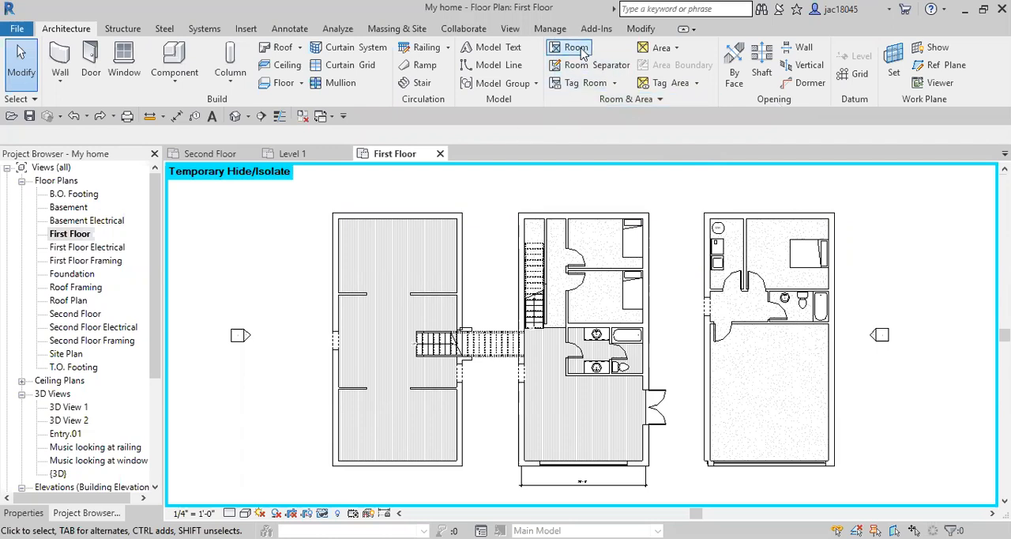
Place a tagged room in the upper bedroom of the middle first-floor plan
{"action": "left_click", "coordinate": [577, 47]}
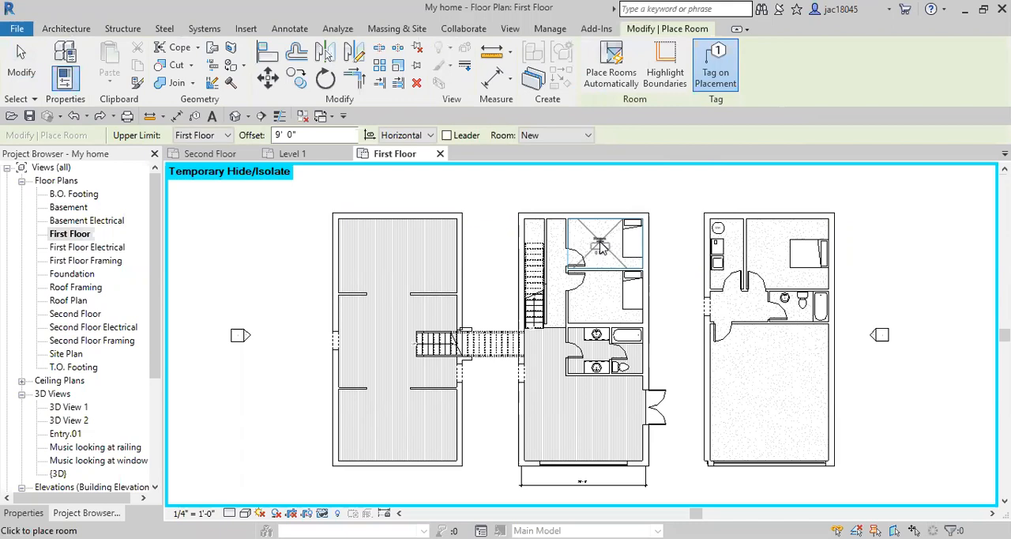
{"action": "left_click", "coordinate": [600, 245]}
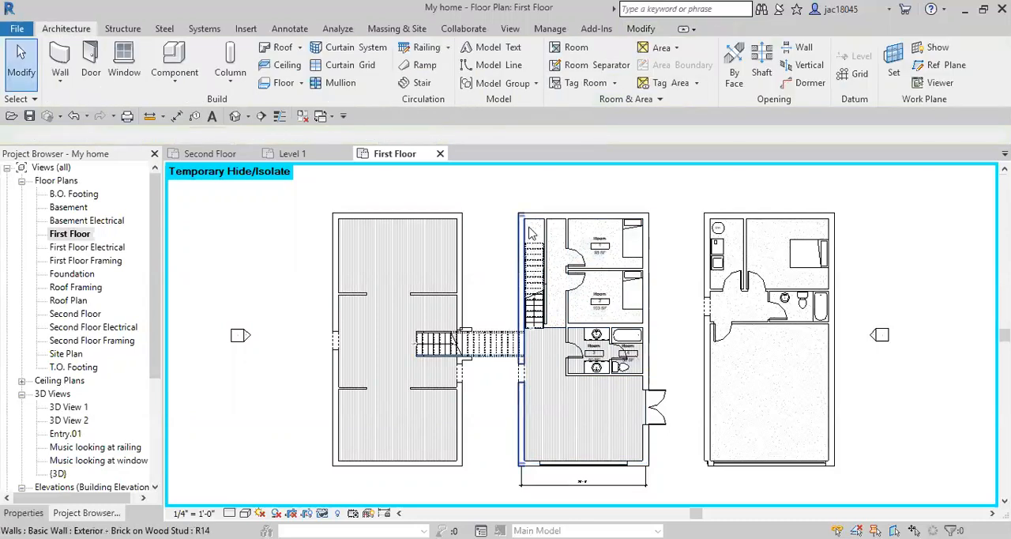
{"action": "mouse_move", "coordinate": [597, 65]}
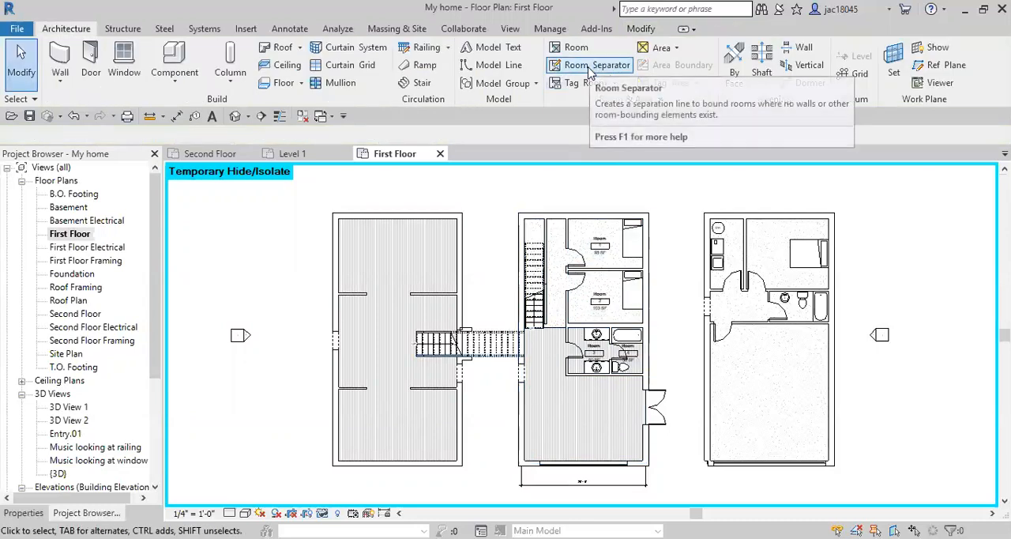
Start drawing a room separator along the stair edge to close the hallway boundary
{"action": "left_click", "coordinate": [596, 65]}
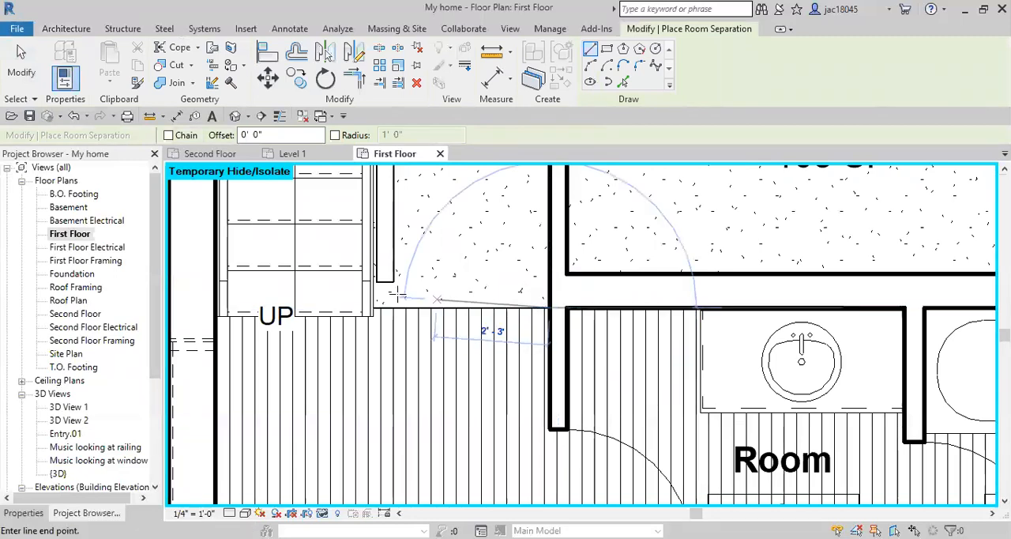
{"action": "mouse_move", "coordinate": [213, 308]}
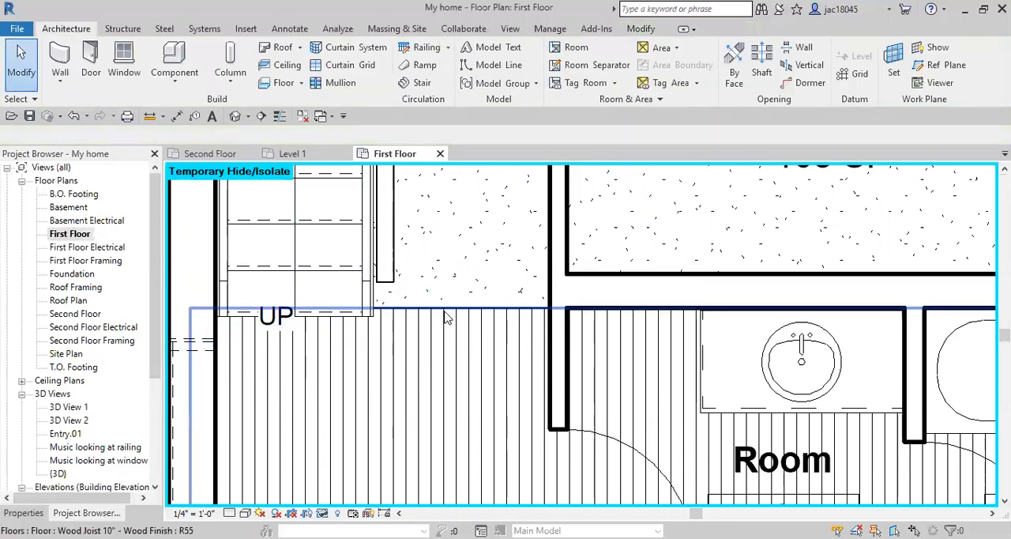
{"action": "mouse_move", "coordinate": [447, 308]}
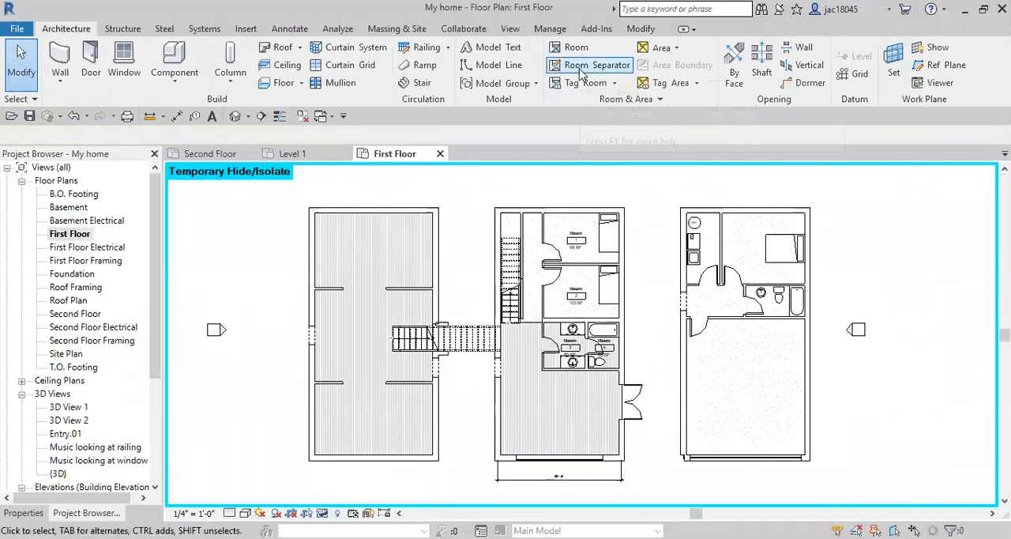
Place a tagged room in the large lower open area of the middle plan
{"action": "left_click", "coordinate": [577, 46]}
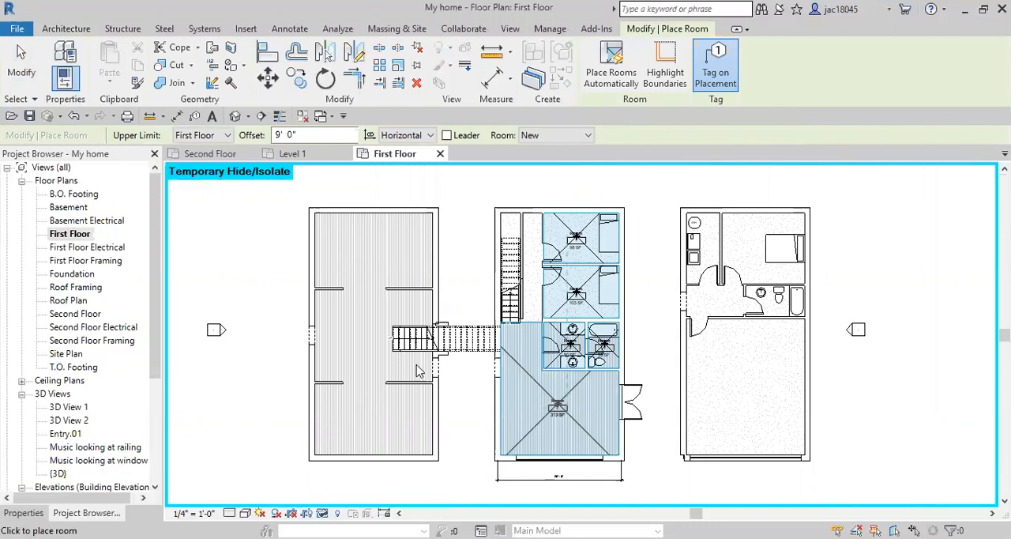
{"action": "left_click", "coordinate": [373, 330]}
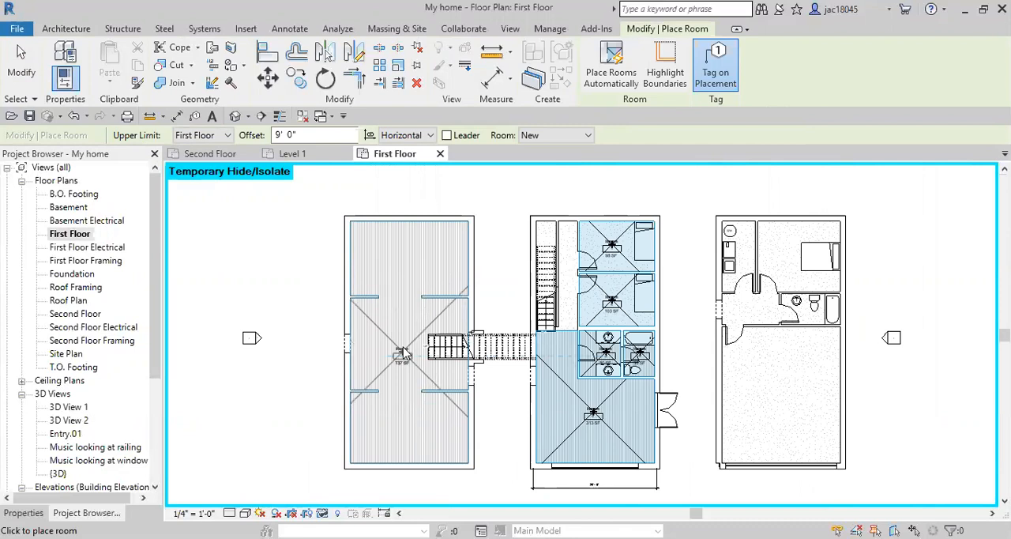
{"action": "mouse_move", "coordinate": [403, 352]}
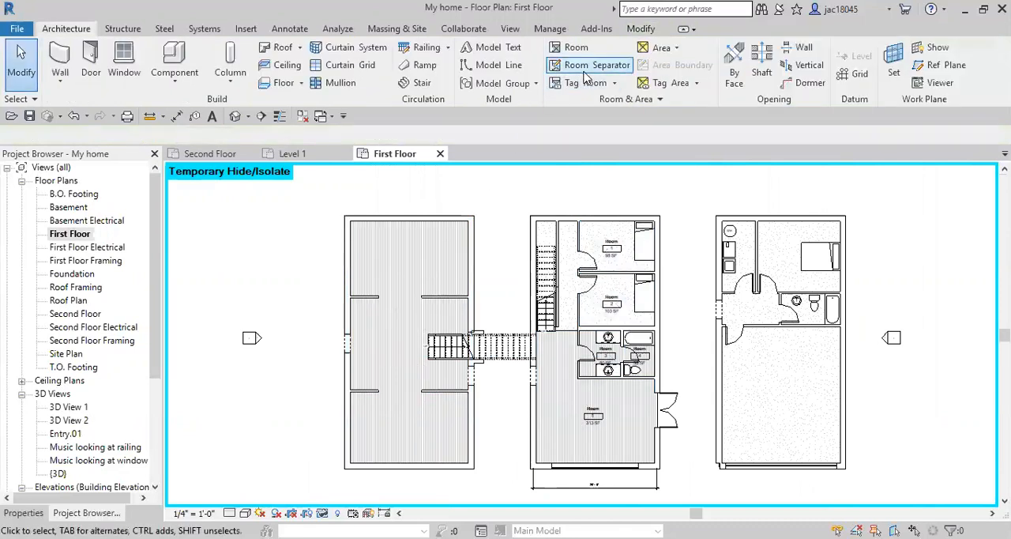
Draw separator lines across the lower and upper wall gaps in the left plan
{"action": "left_click", "coordinate": [596, 64]}
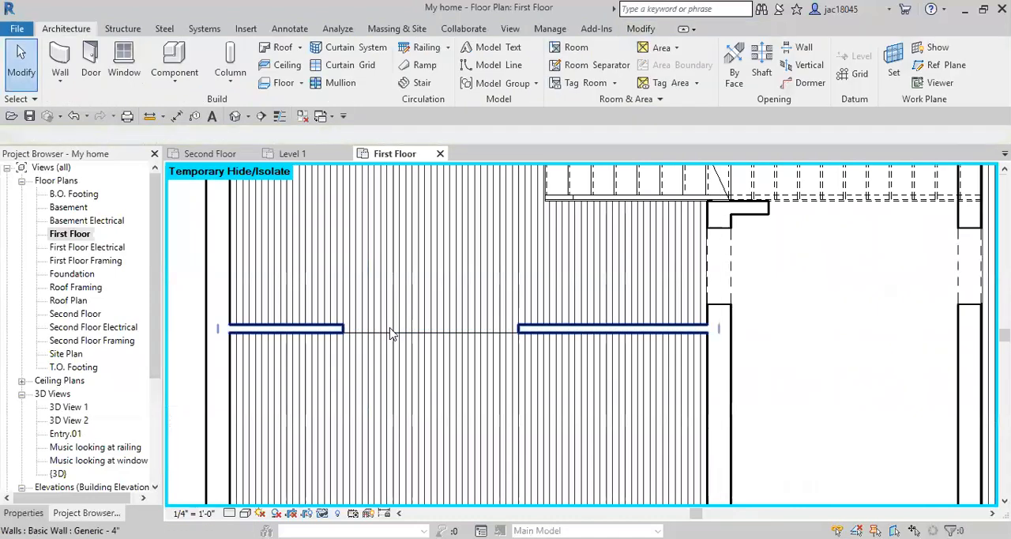
{"action": "left_click", "coordinate": [403, 330]}
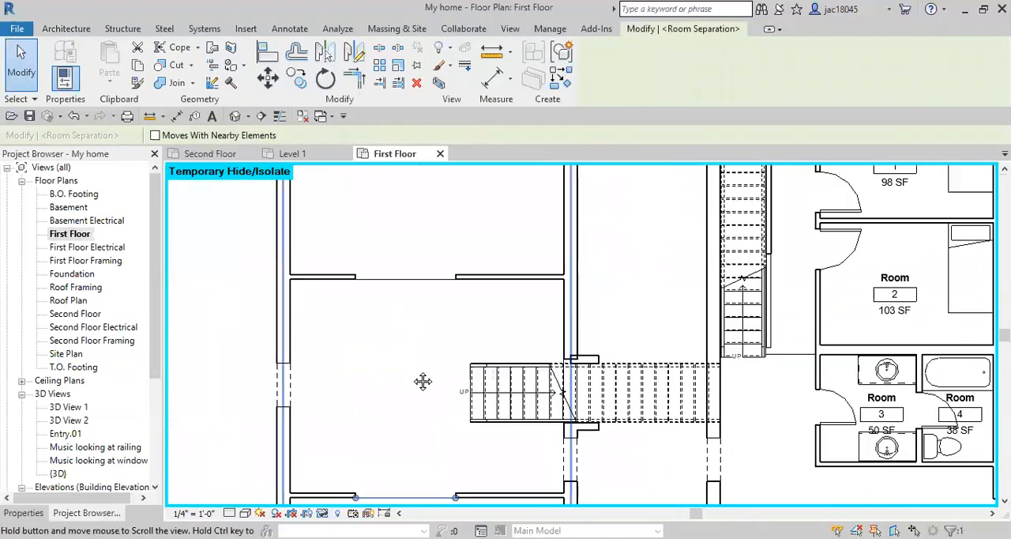
{"action": "left_click", "coordinate": [426, 284]}
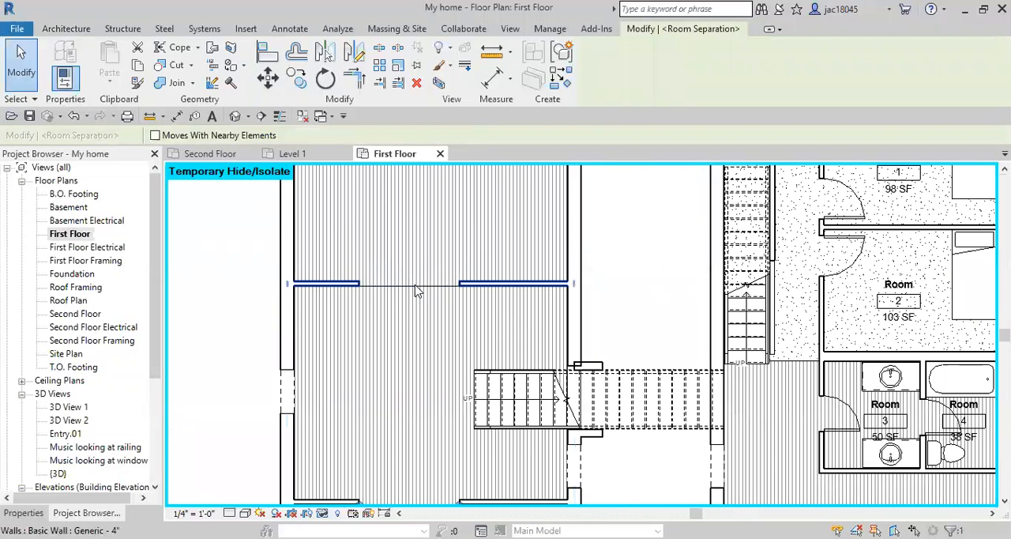
{"action": "left_click", "coordinate": [431, 282]}
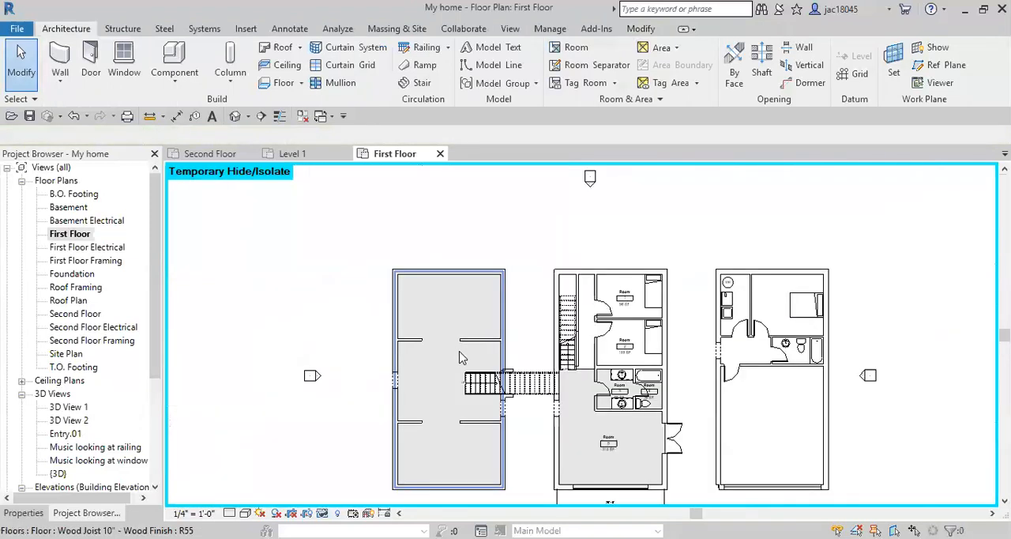
{"action": "left_click", "coordinate": [575, 47]}
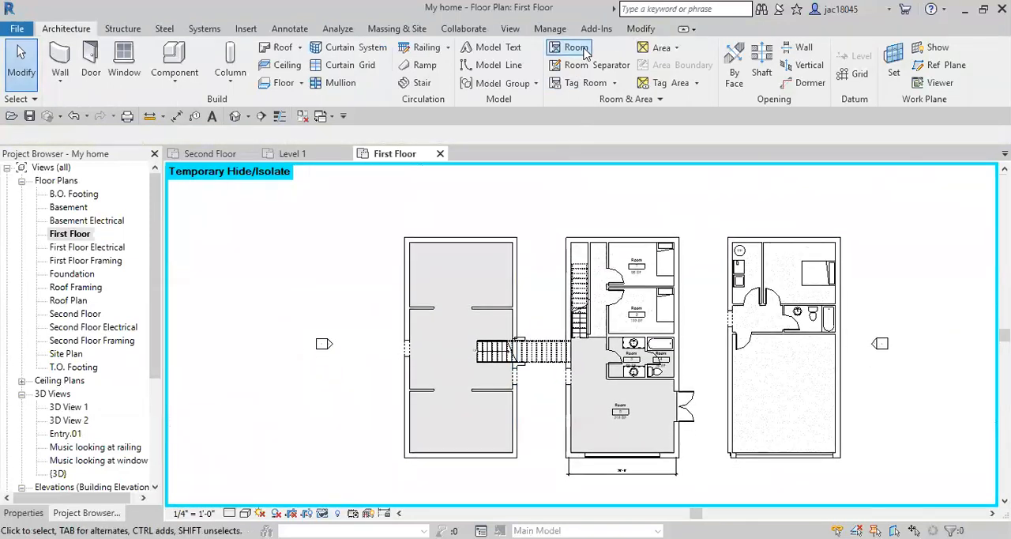
Place tagged rooms in the left plan's top space and the right plan's lower space and bedroom
{"action": "left_click", "coordinate": [577, 48]}
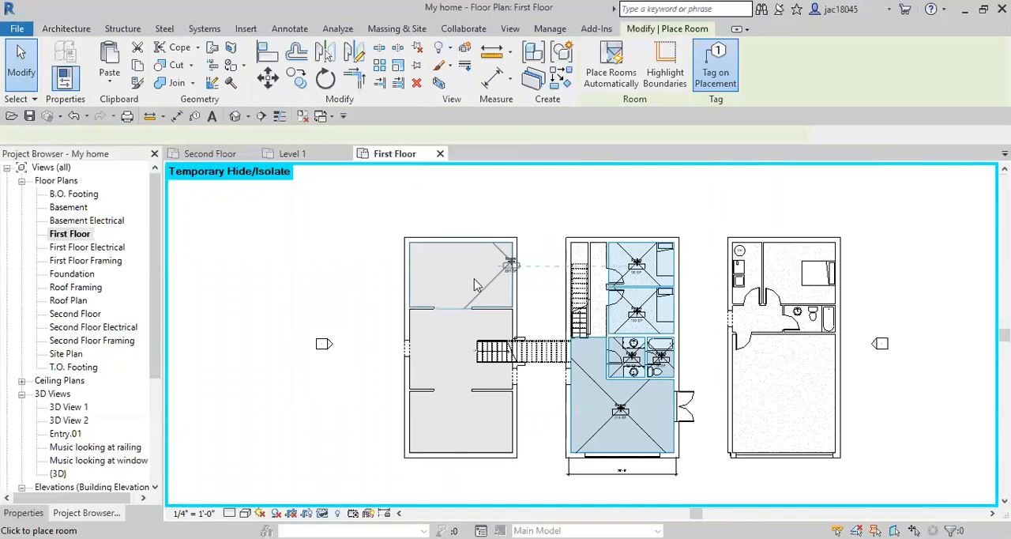
{"action": "left_click", "coordinate": [457, 274]}
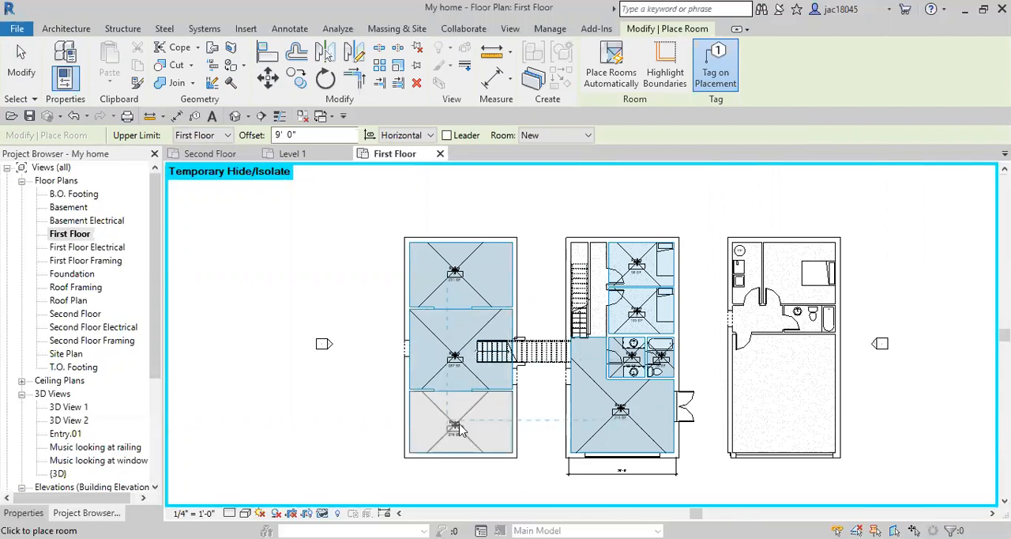
{"action": "mouse_move", "coordinate": [738, 382]}
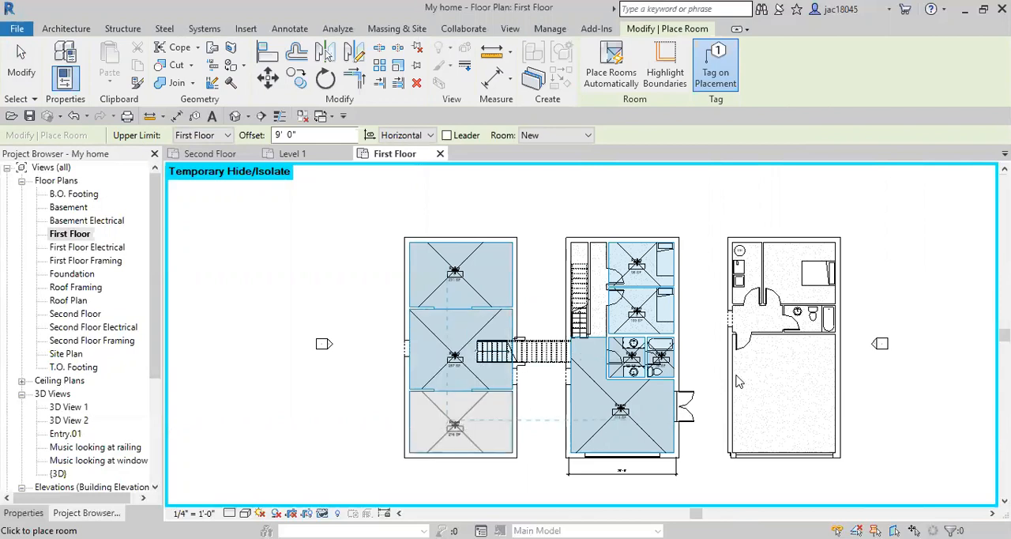
{"action": "mouse_move", "coordinate": [796, 390]}
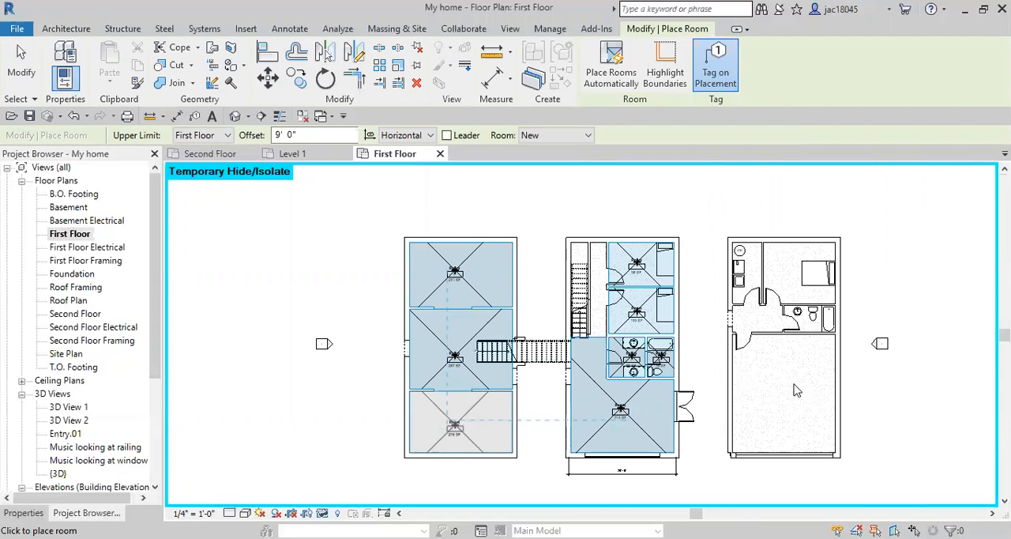
{"action": "mouse_move", "coordinate": [758, 413]}
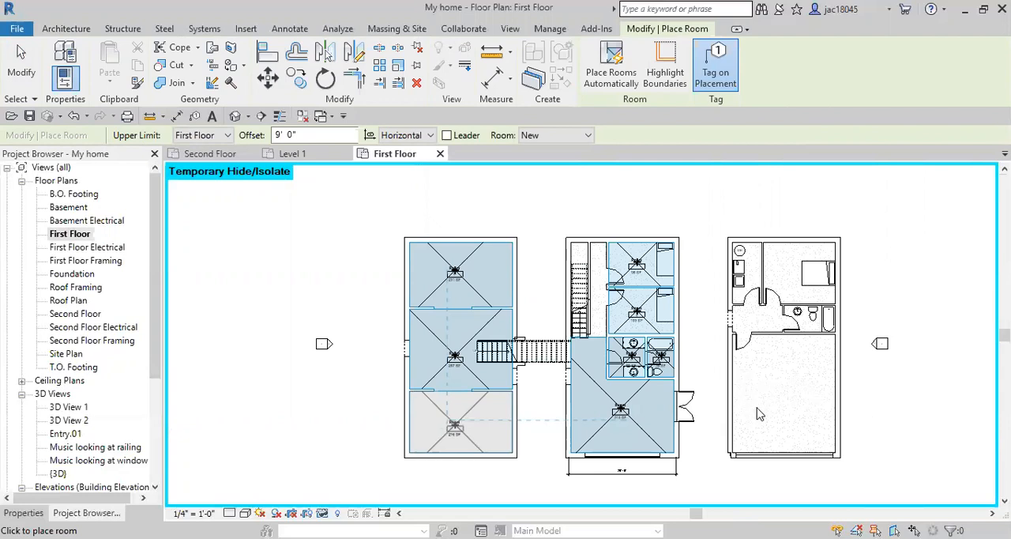
{"action": "left_click", "coordinate": [766, 395]}
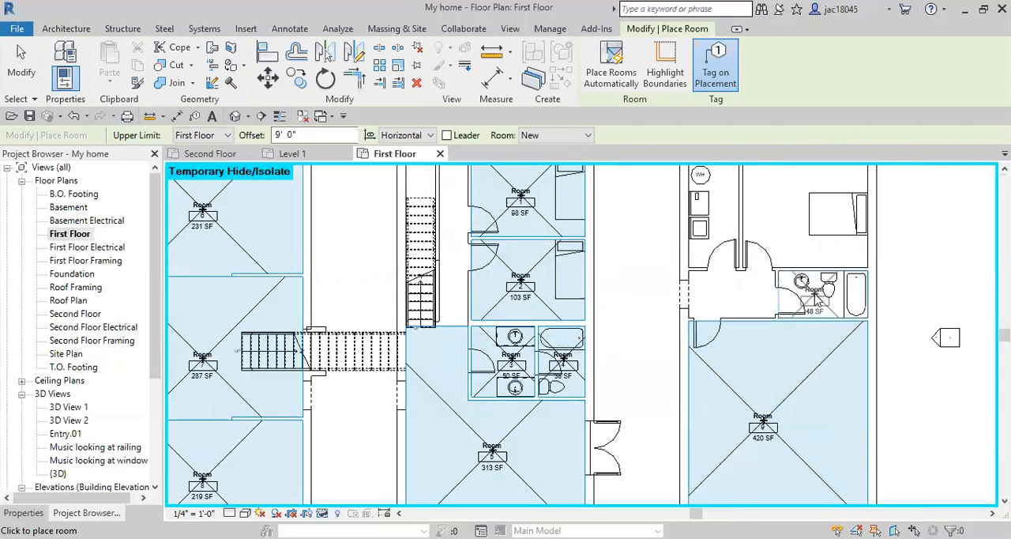
{"action": "left_click", "coordinate": [778, 221]}
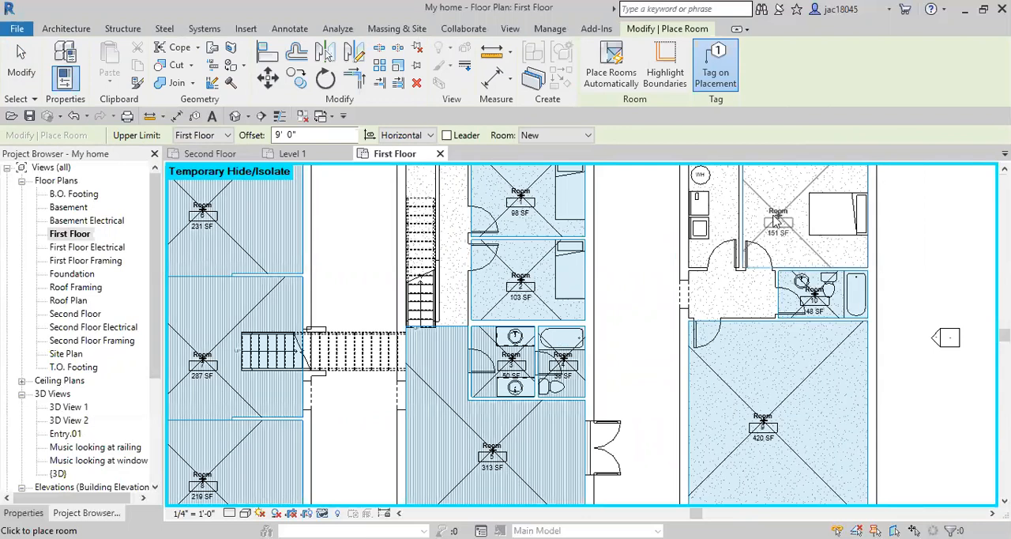
{"action": "mouse_move", "coordinate": [718, 219]}
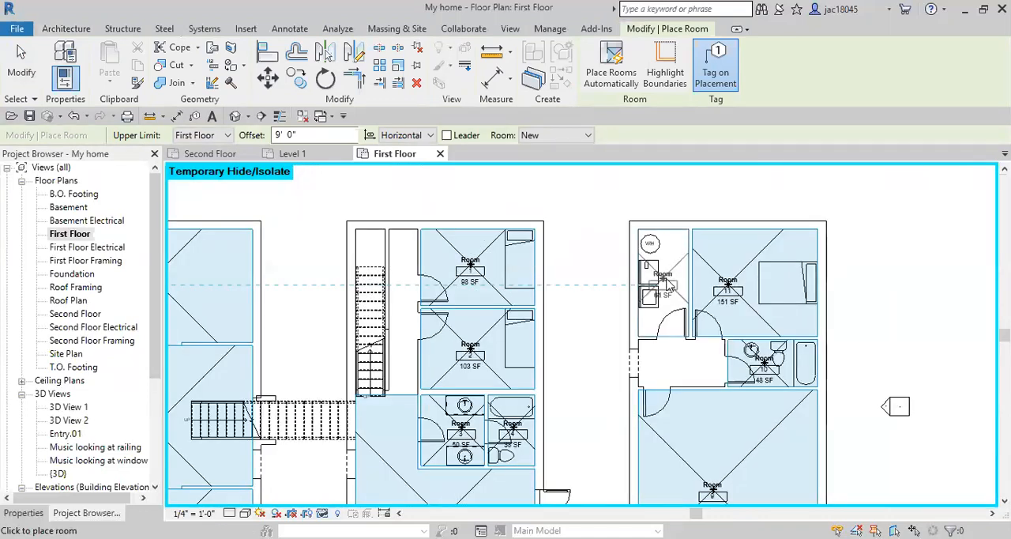
{"action": "mouse_move", "coordinate": [602, 263]}
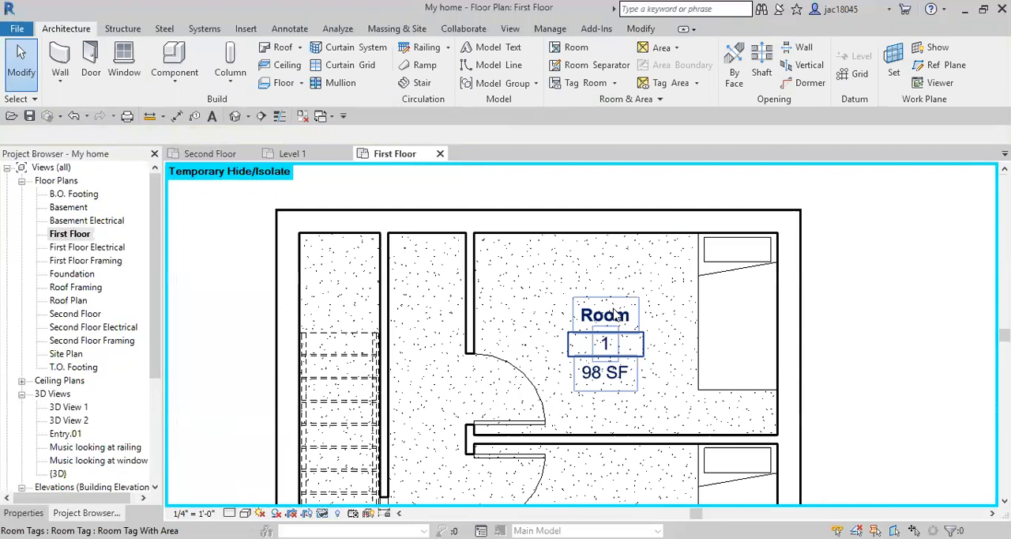
Rename the 98 SF room 1 tag to 'Bedroom 1' and zoom out
{"action": "double_click", "coordinate": [604, 314]}
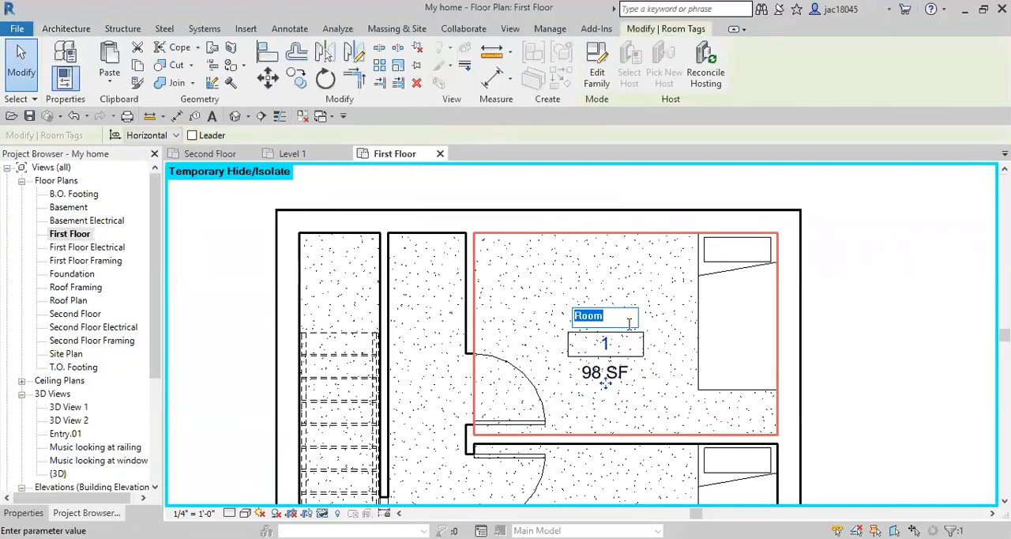
{"action": "type", "text": "B"}
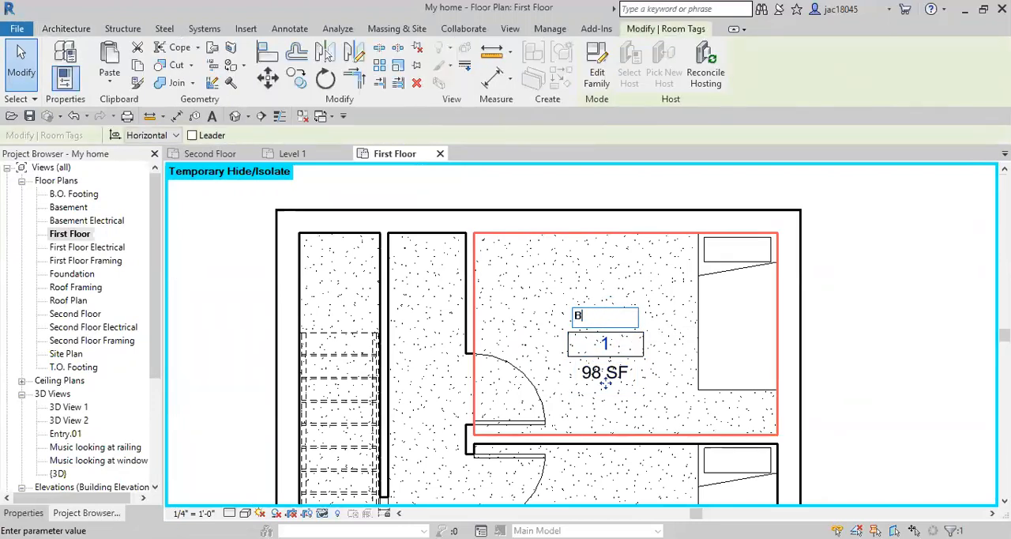
{"action": "type", "text": "edroom 1"}
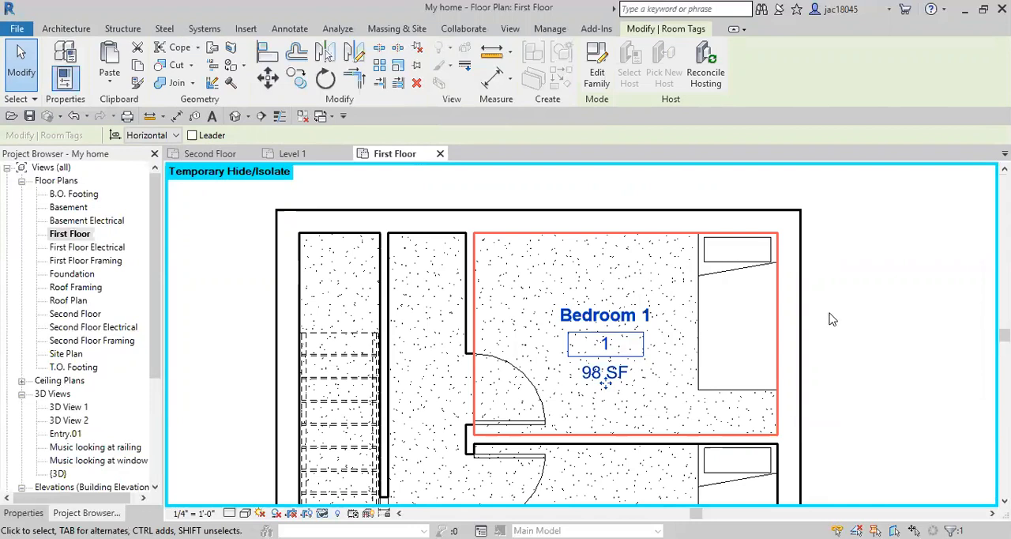
{"action": "scroll", "scroll_direction": "down", "scroll_amount": 3}
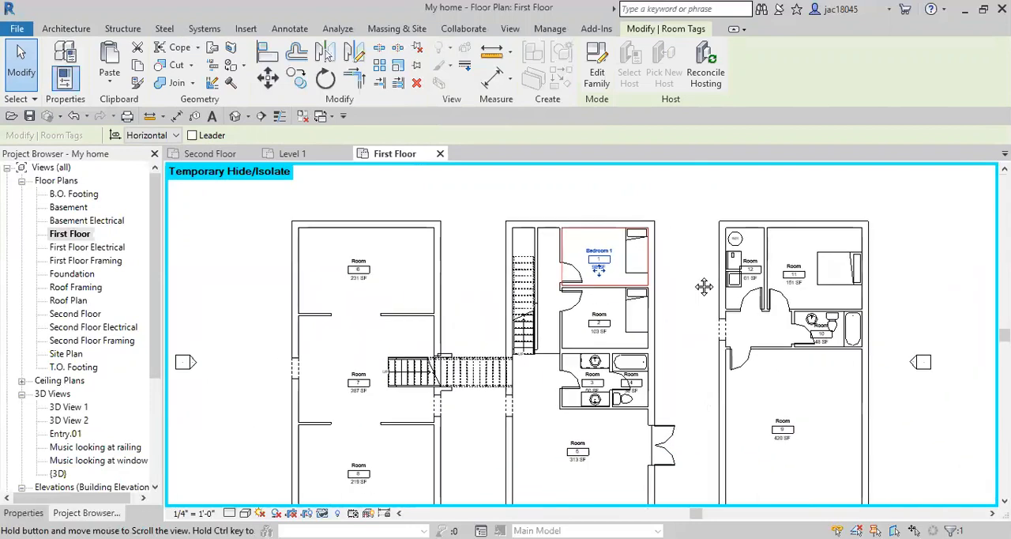